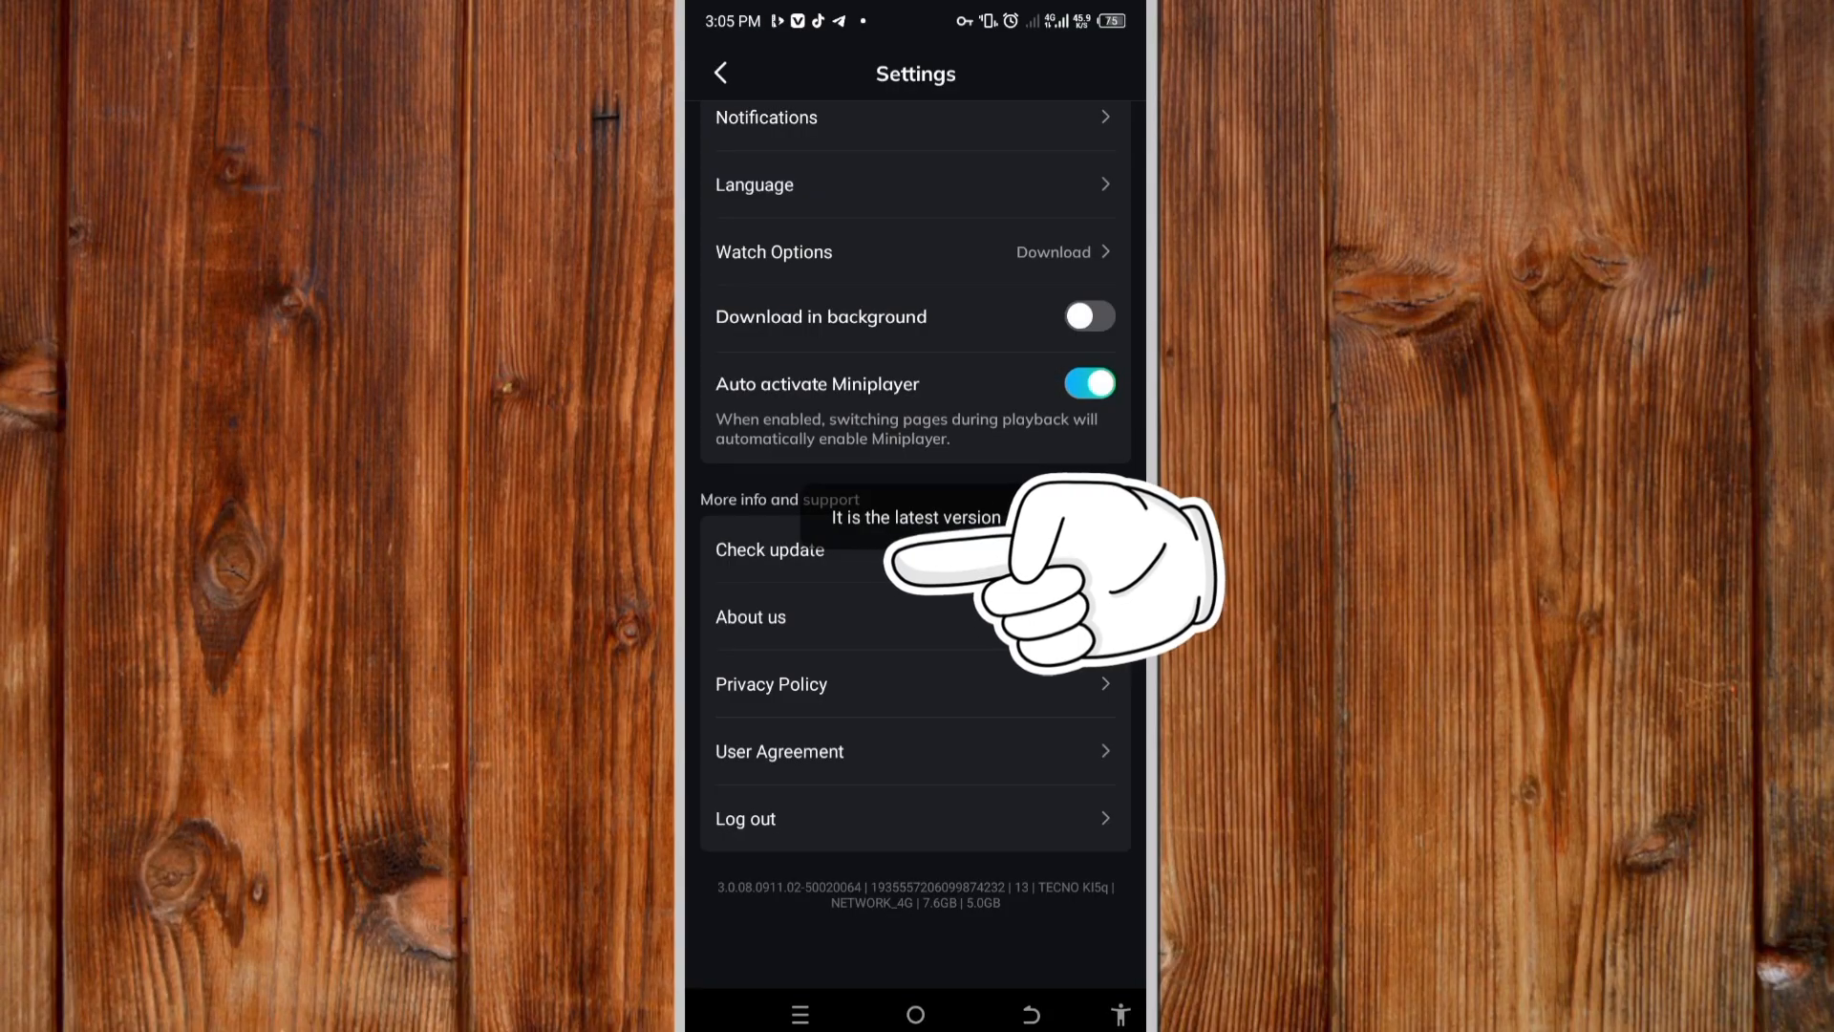
# From the MovieBox home screen, go to the Me profile page listing My List, Watch History and Settings.
pyautogui.click(721, 73)
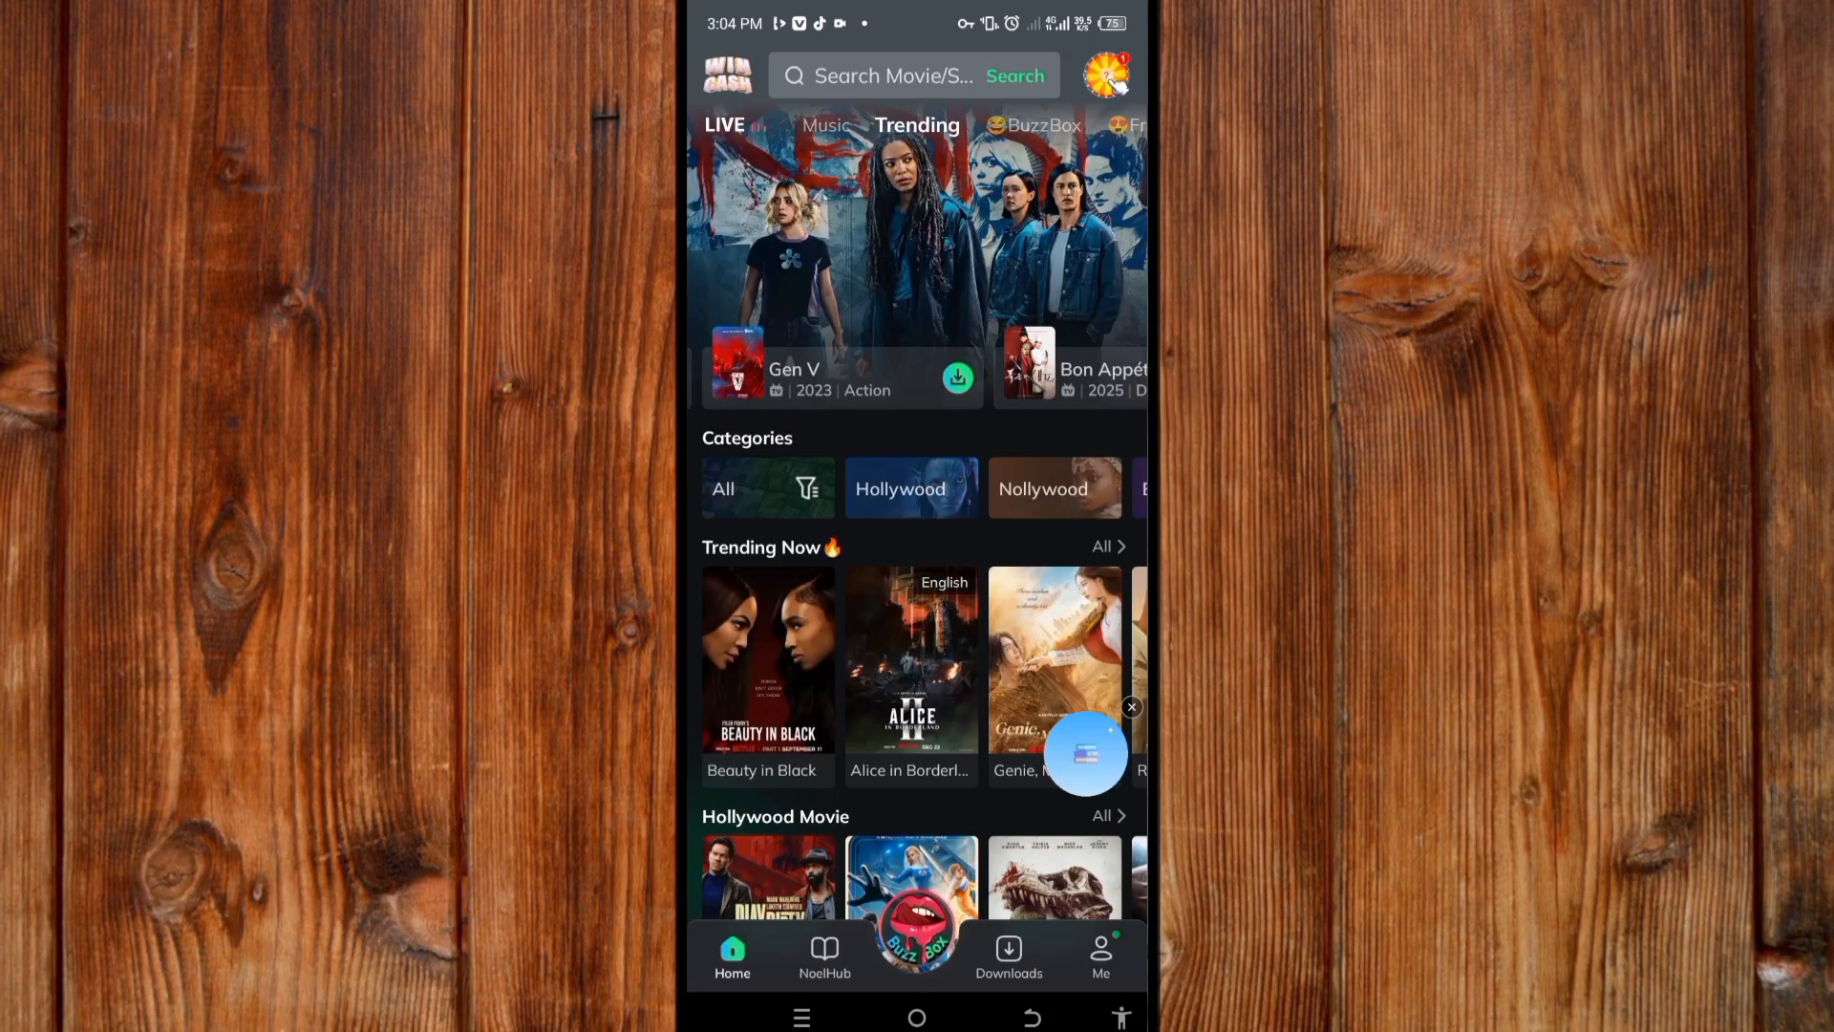
pyautogui.click(1098, 951)
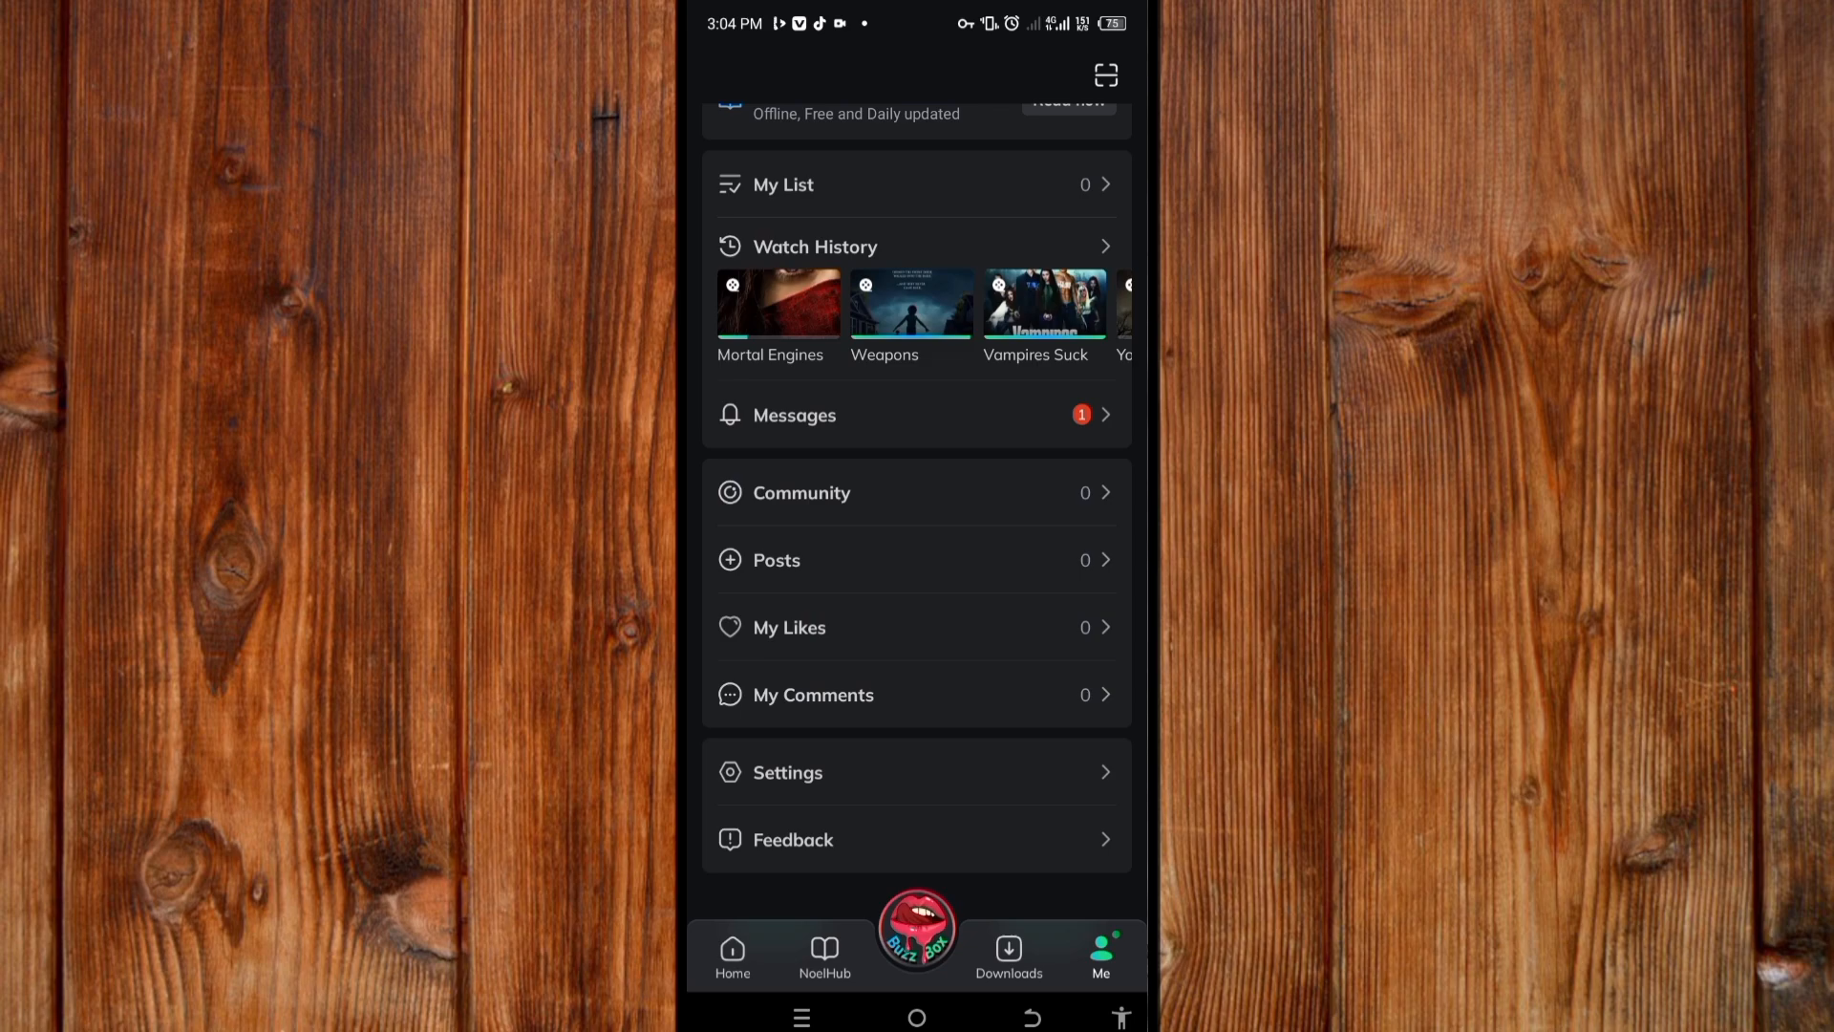
pyautogui.click(787, 771)
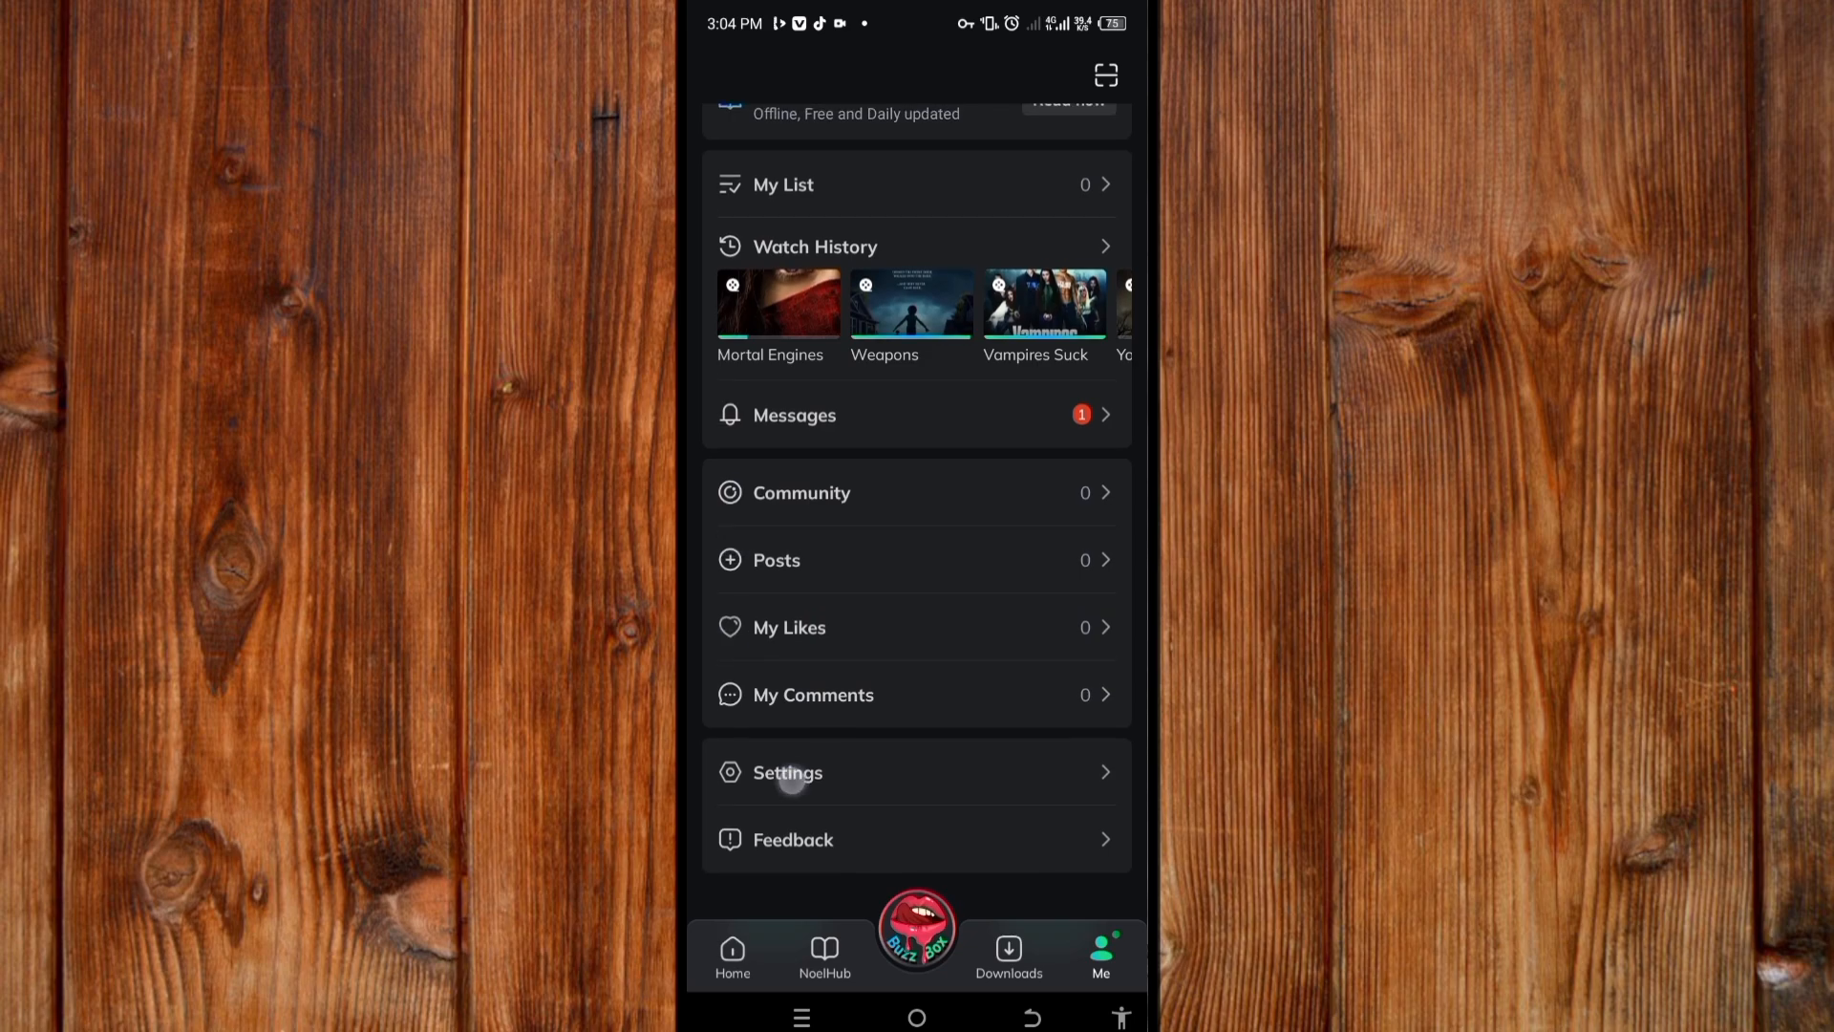
# In Settings, run Check update under More info and support, confirming 'It is the latest version'.
pyautogui.click(785, 771)
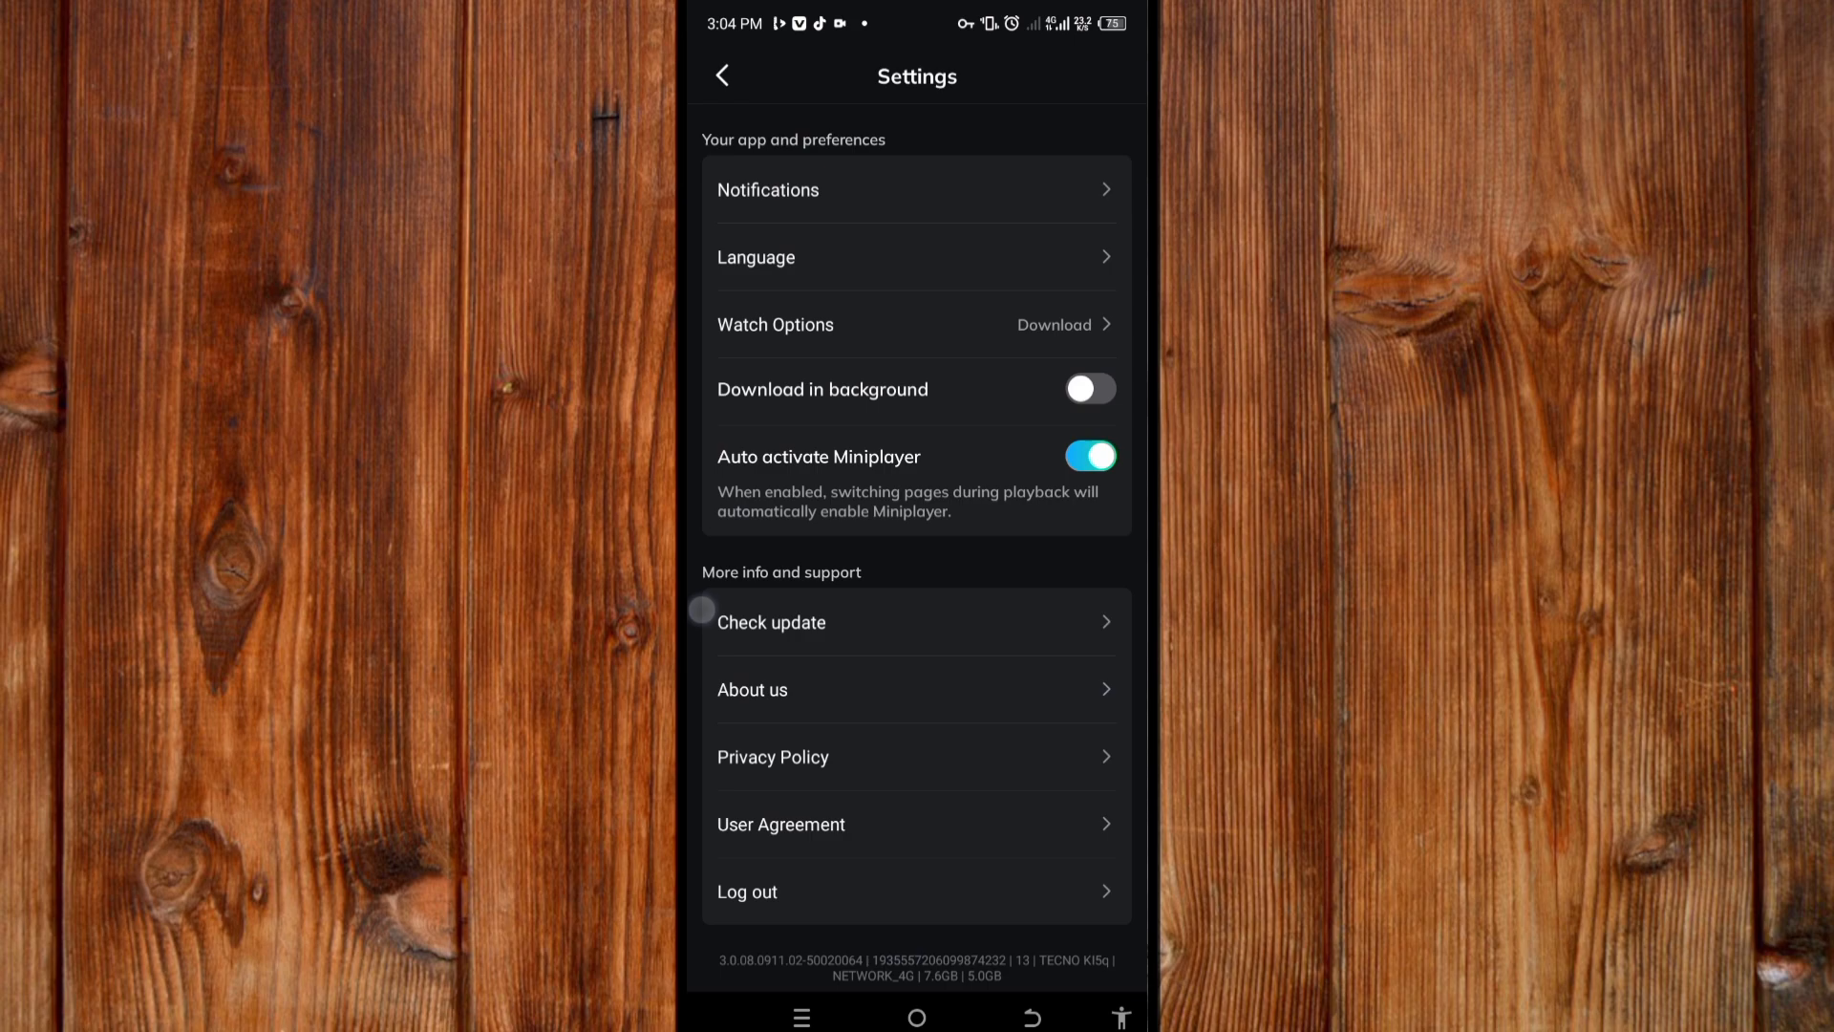
pyautogui.scroll(3)
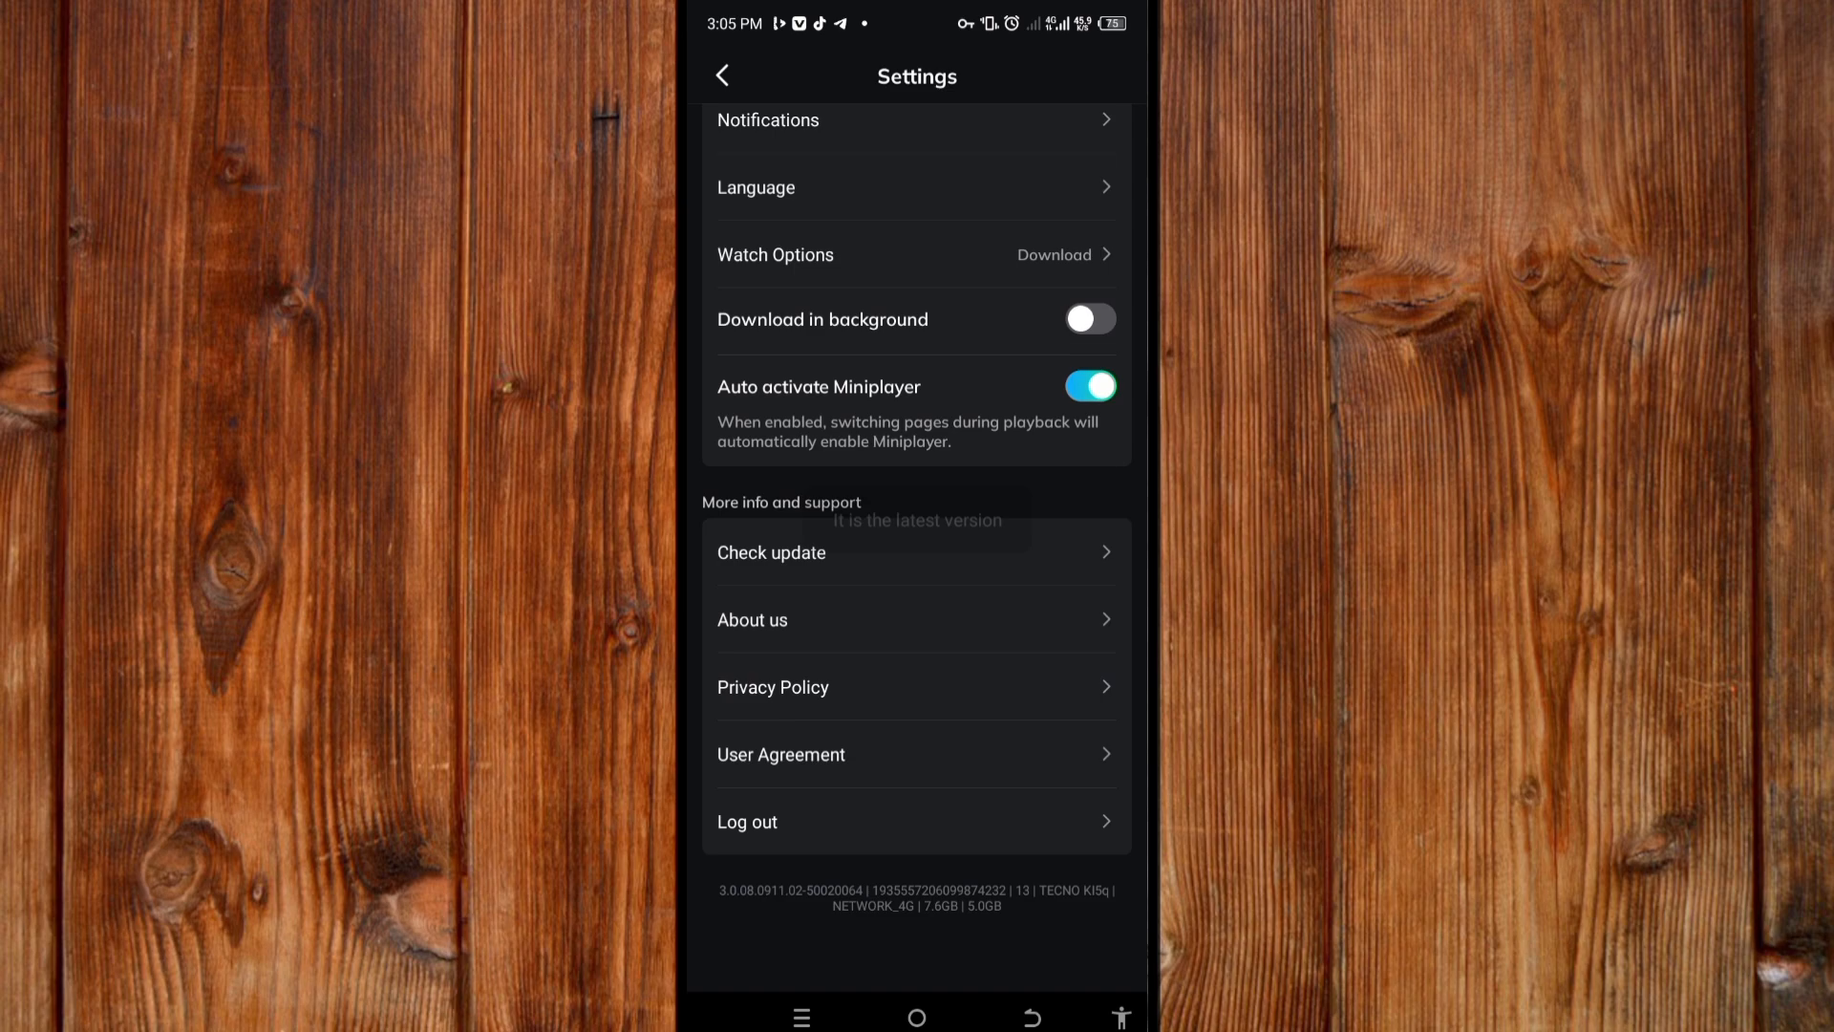
pyautogui.click(769, 552)
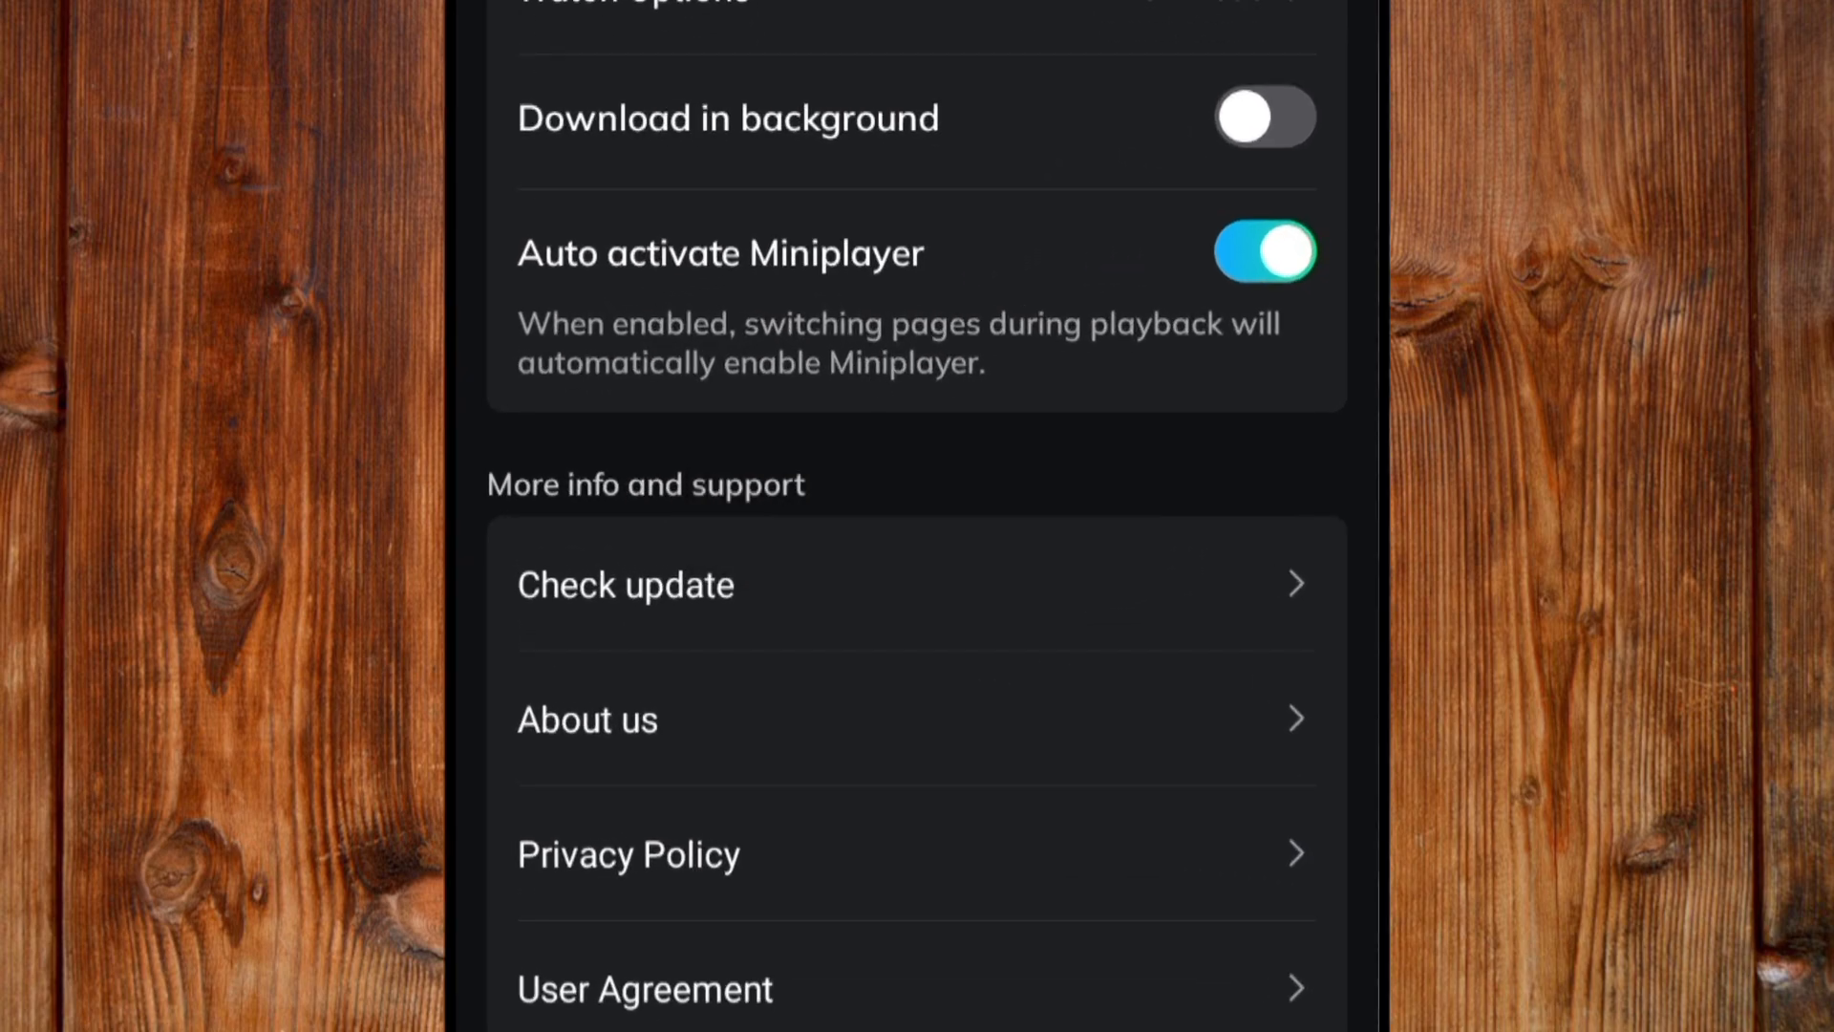
pyautogui.scroll(3)
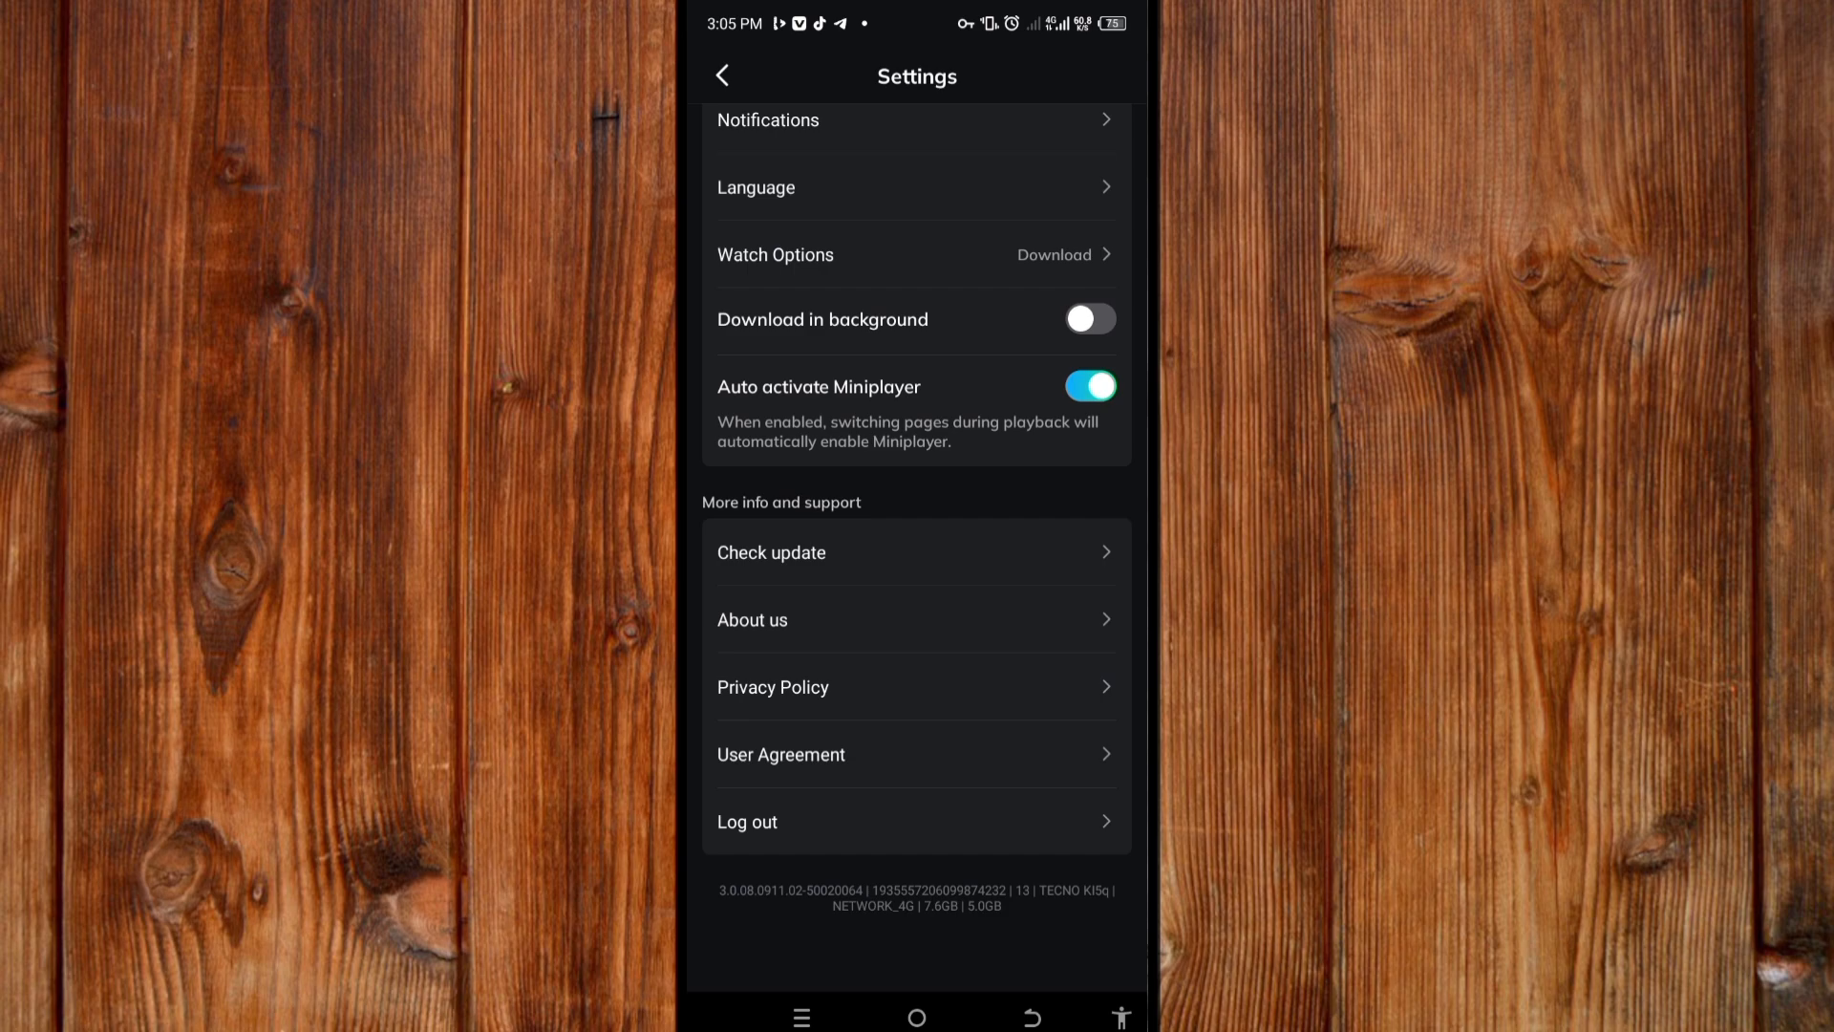